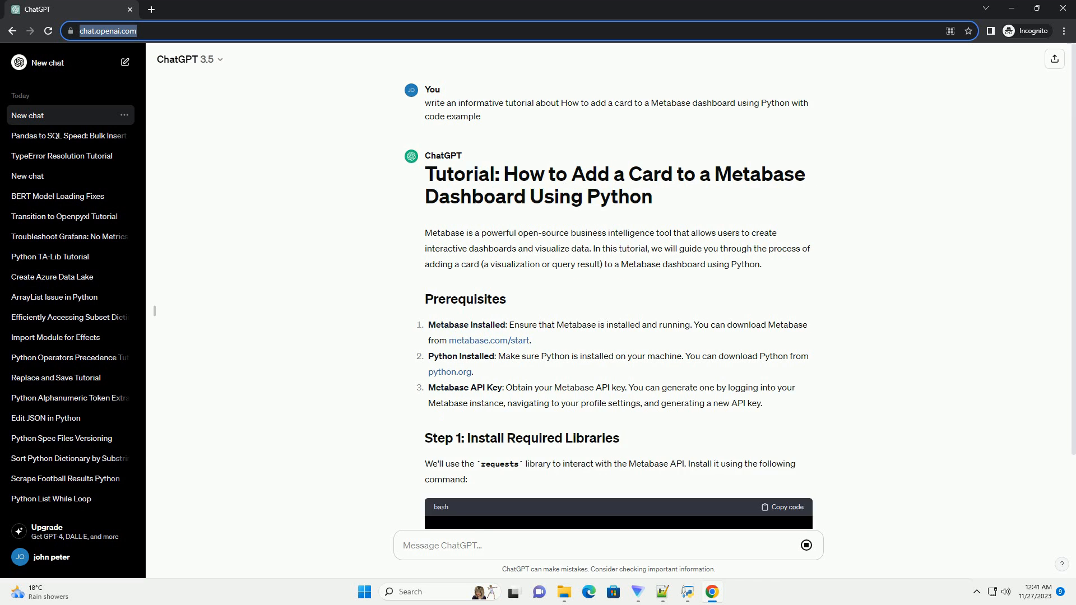
{"action": "scroll", "scroll_direction": "down", "scroll_amount": 3}
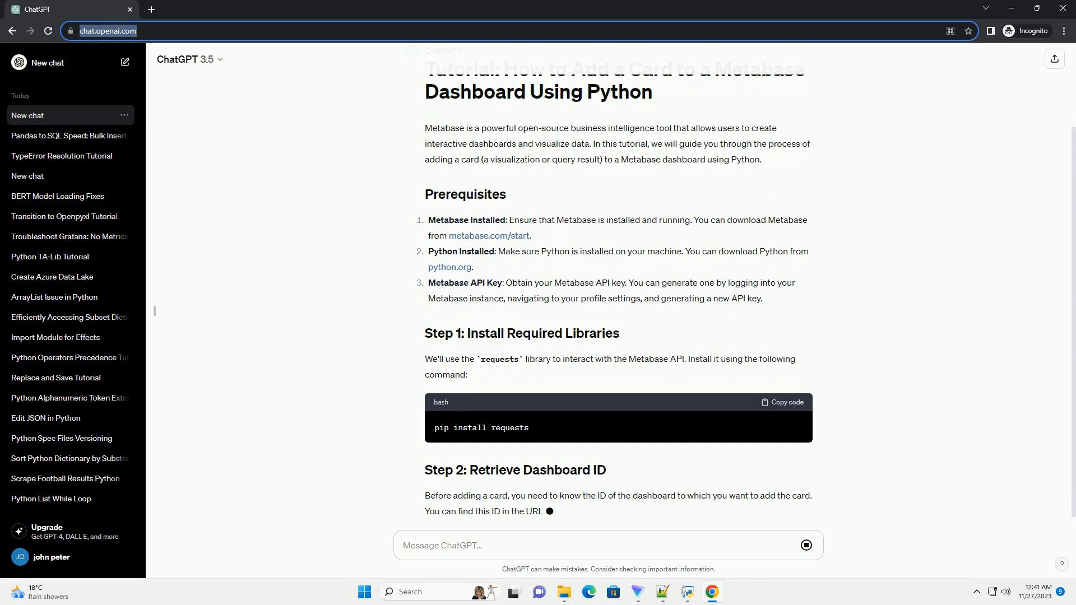
{"action": "scroll", "scroll_direction": "down", "scroll_amount": 3}
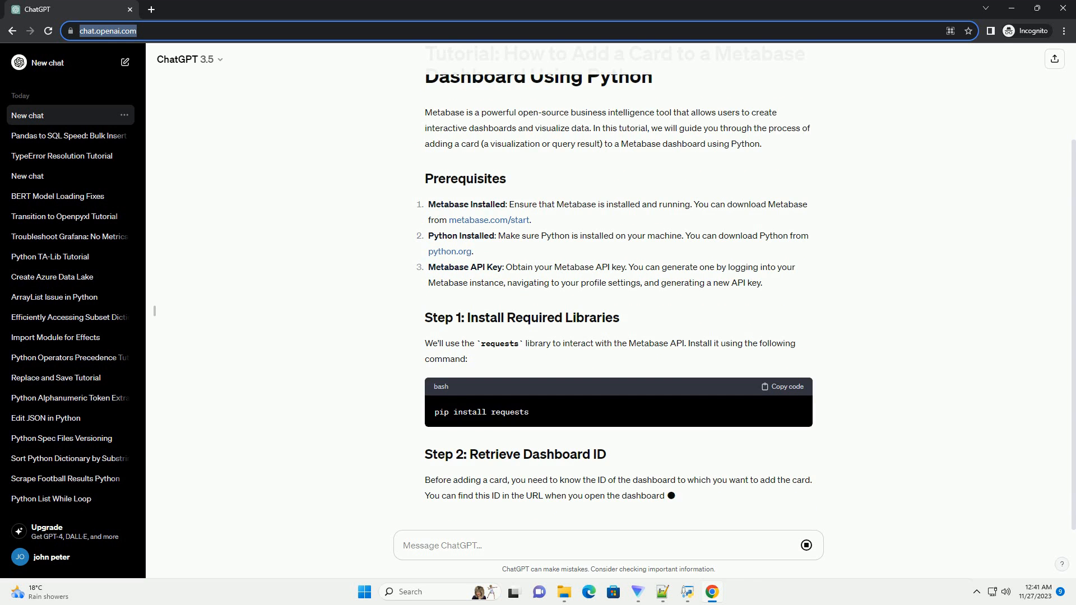
{"action": "scroll", "scroll_direction": "down", "scroll_amount": 3}
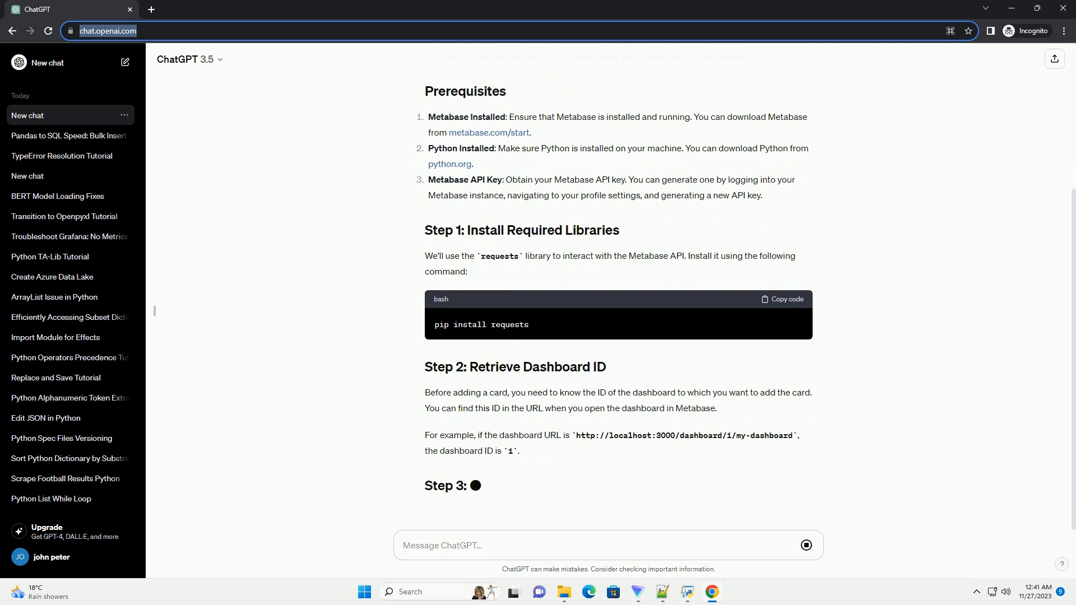
{"action": "scroll", "scroll_direction": "down", "scroll_amount": 3}
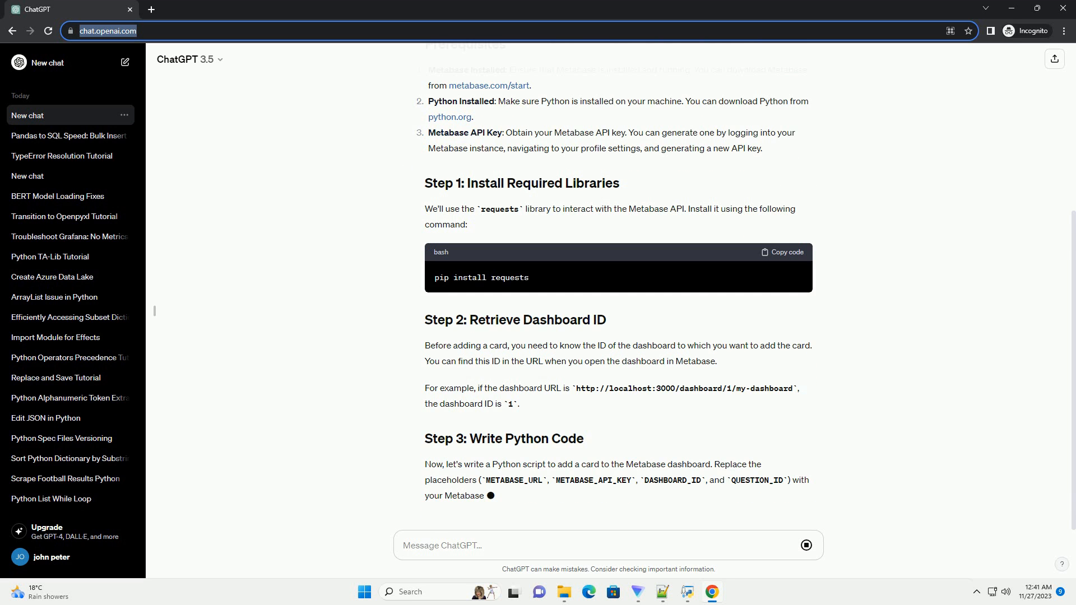
{"action": "scroll", "scroll_direction": "down", "scroll_amount": 3}
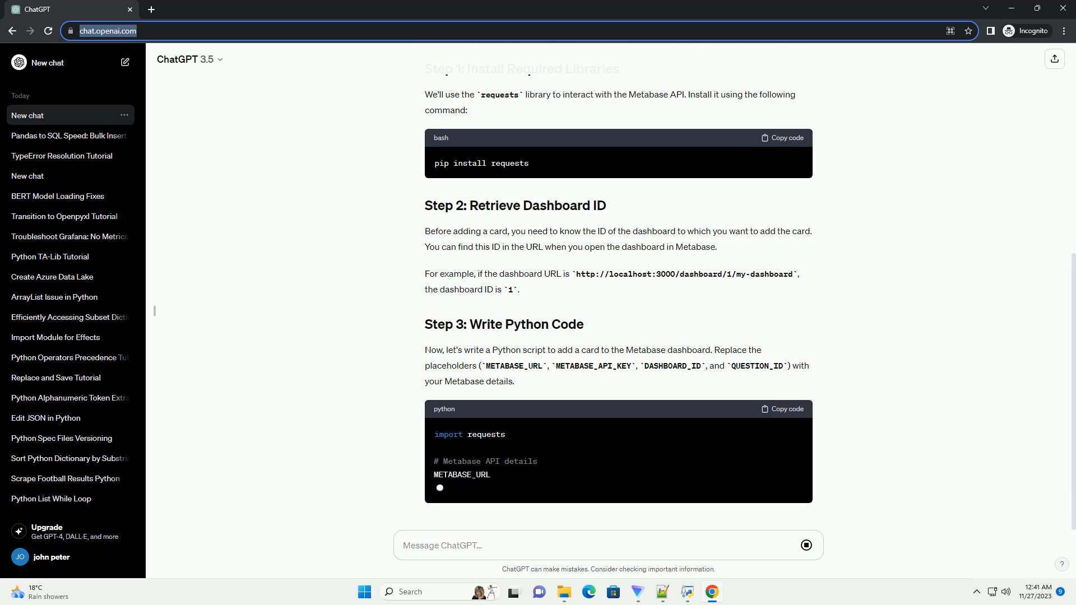
{"action": "type", "text": "= \"http://localhost:3000"}
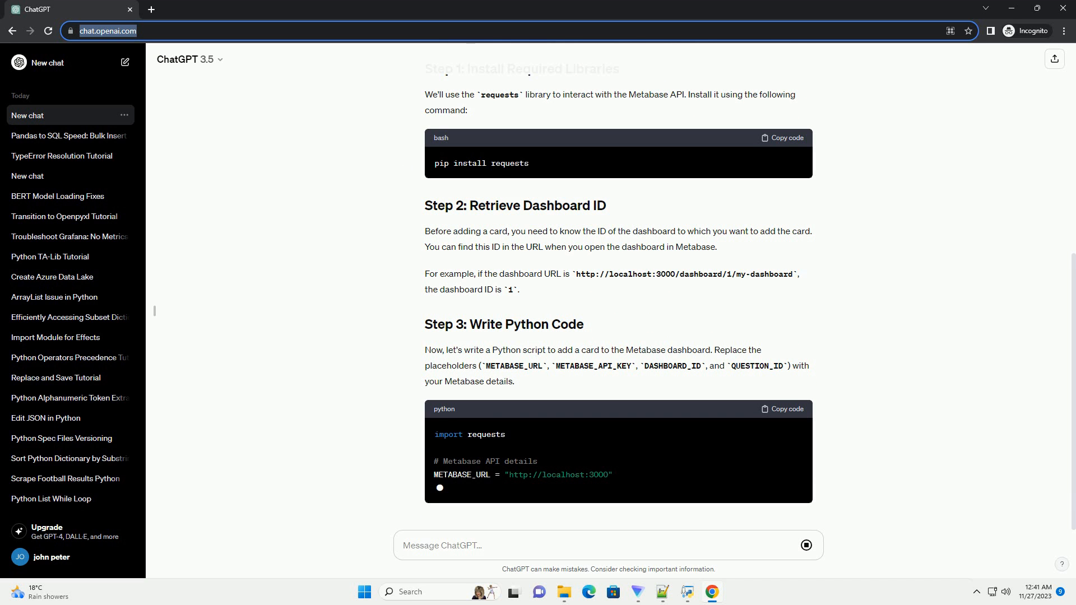
{"action": "type", "text": "#"}
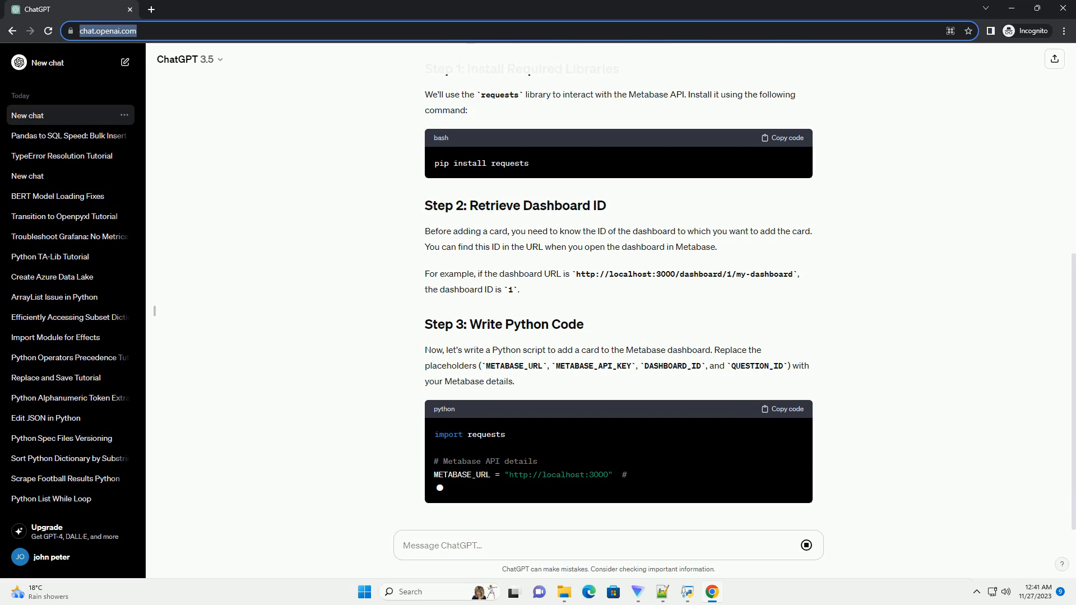